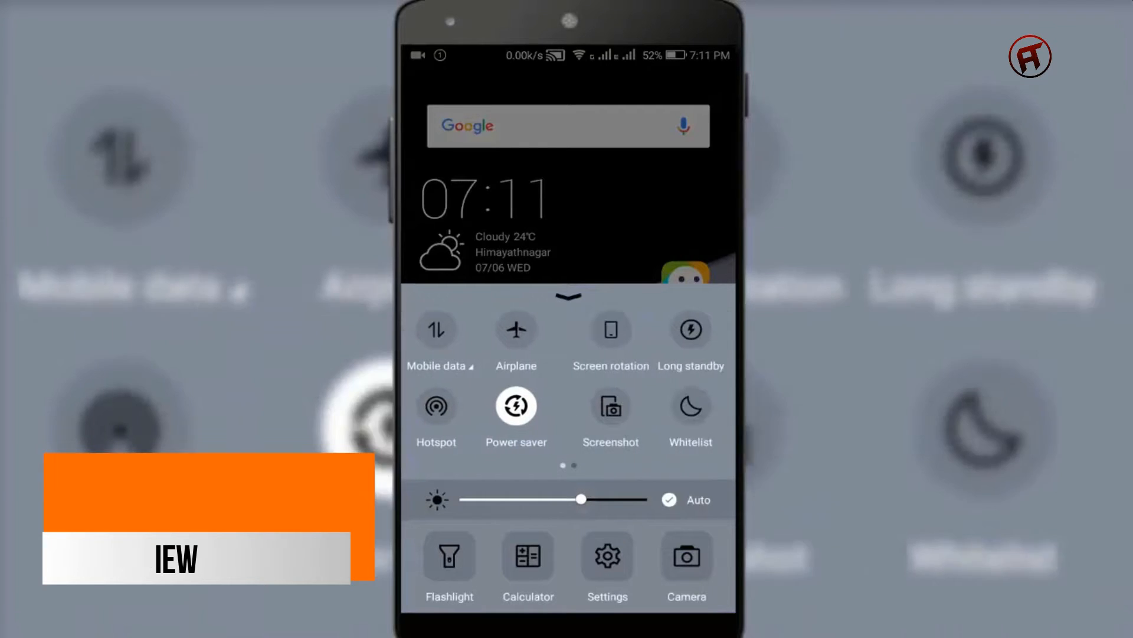
Close the quick settings panel and return to the home screen with the clock and app icons.
scroll(left, 3)
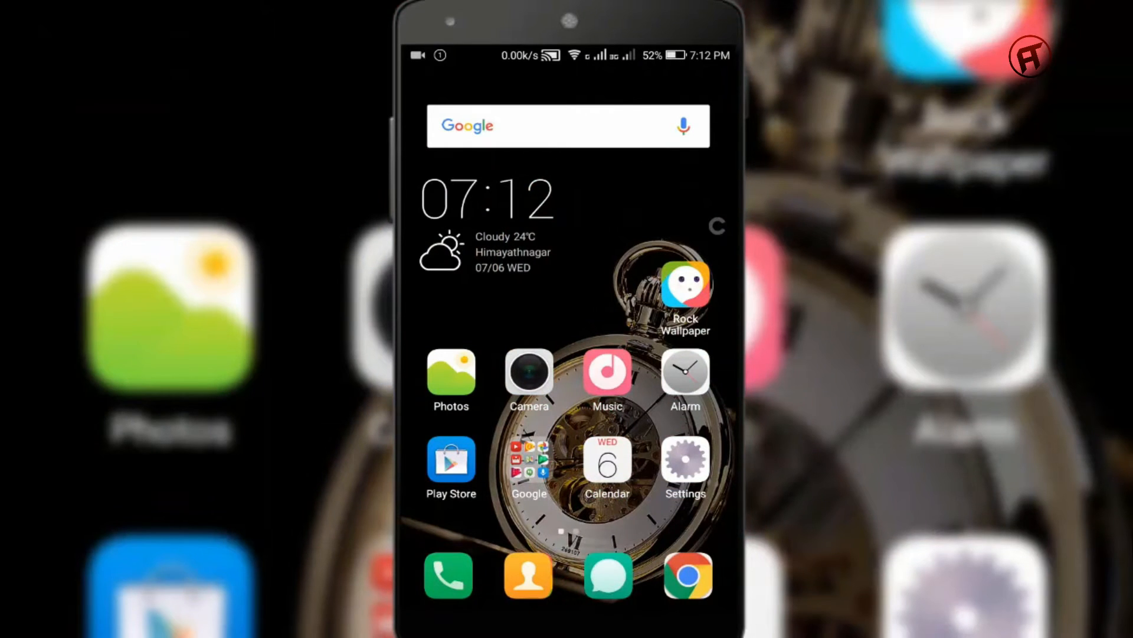
Go from Settings to the Battery & Storage page showing power-saving and battery percentage on.
click(685, 460)
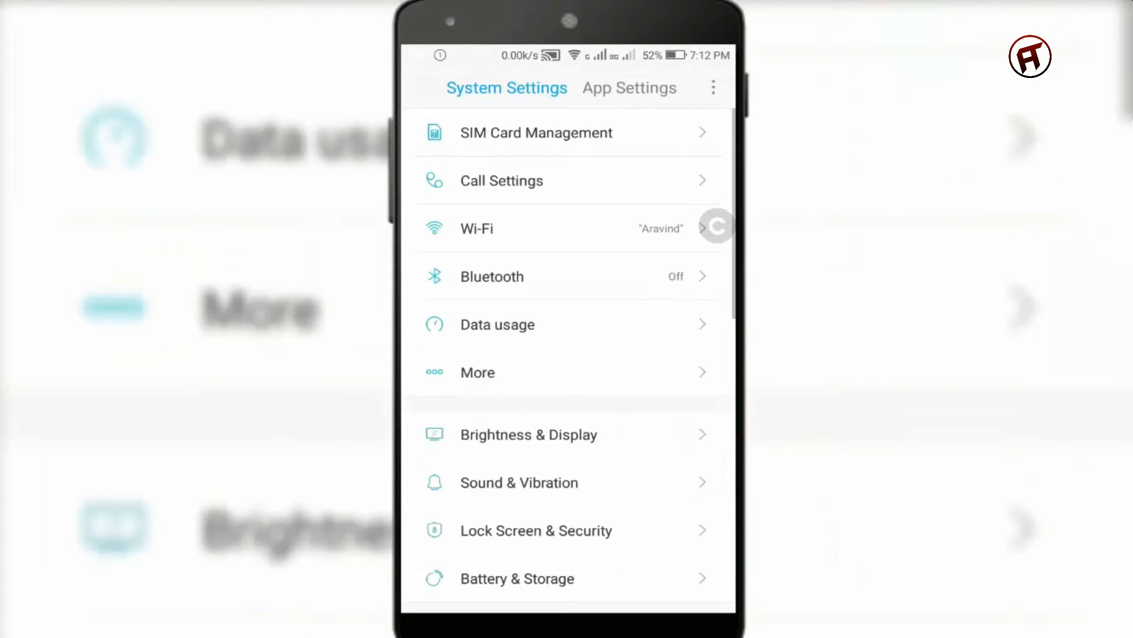
scroll(down, 3)
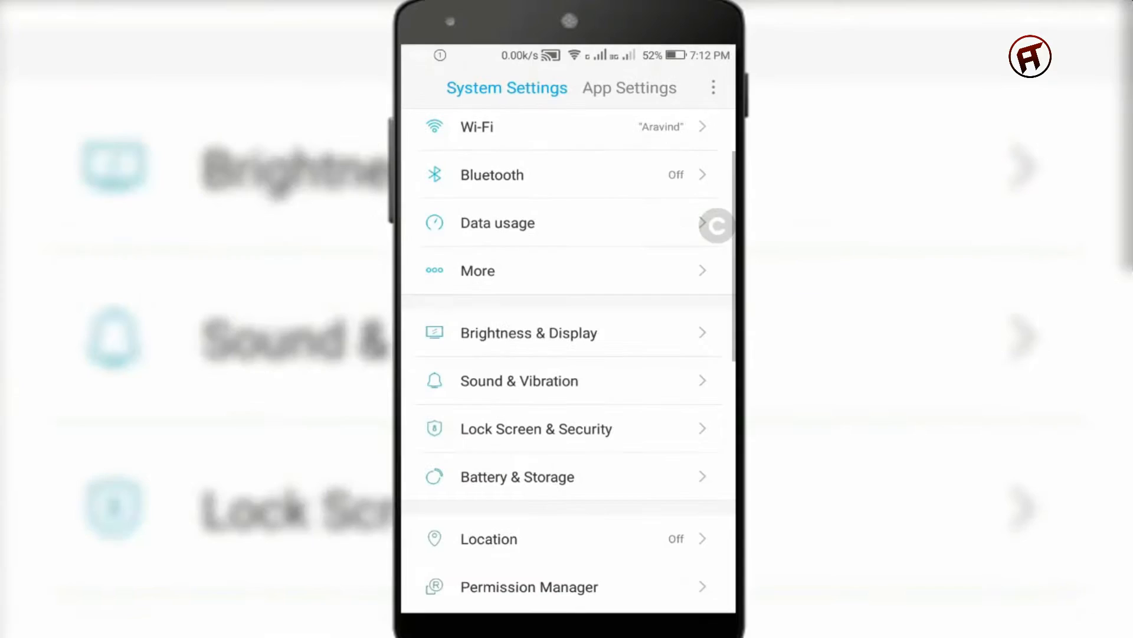
click(536, 428)
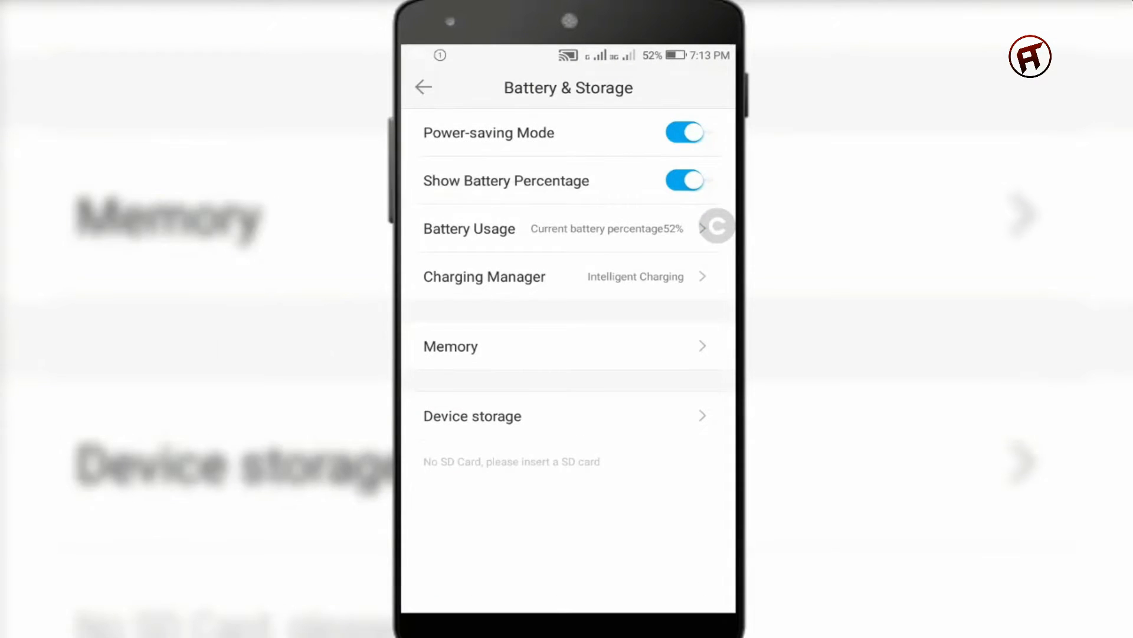
View Smart Control, then reach About Phone listing Android 6.0, 3G RAM and 1280*720.
click(426, 86)
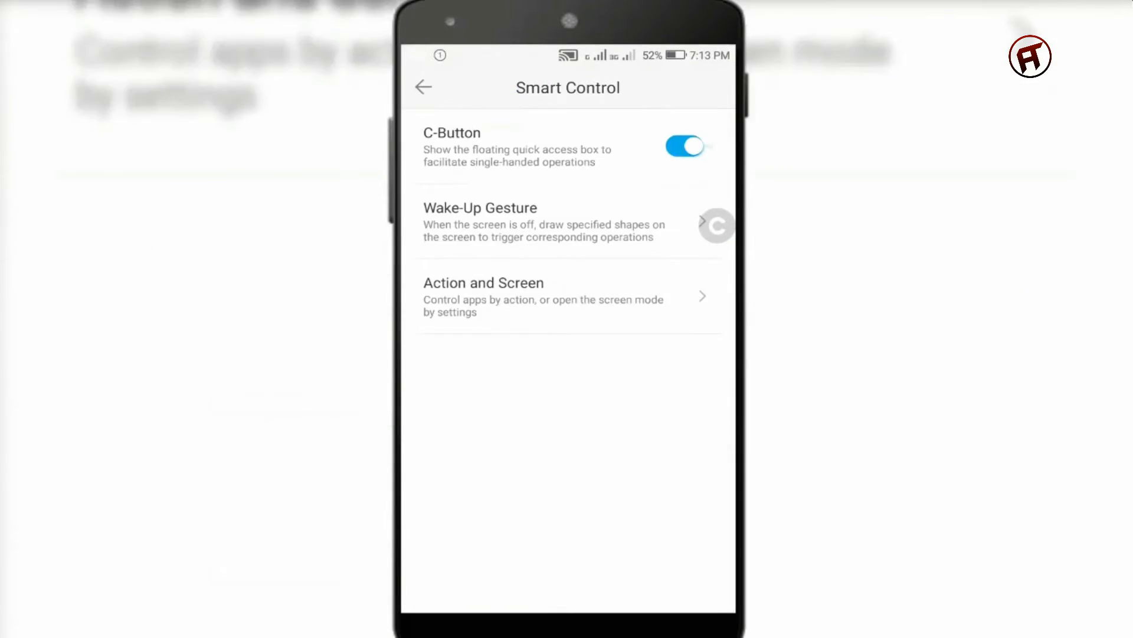
click(479, 215)
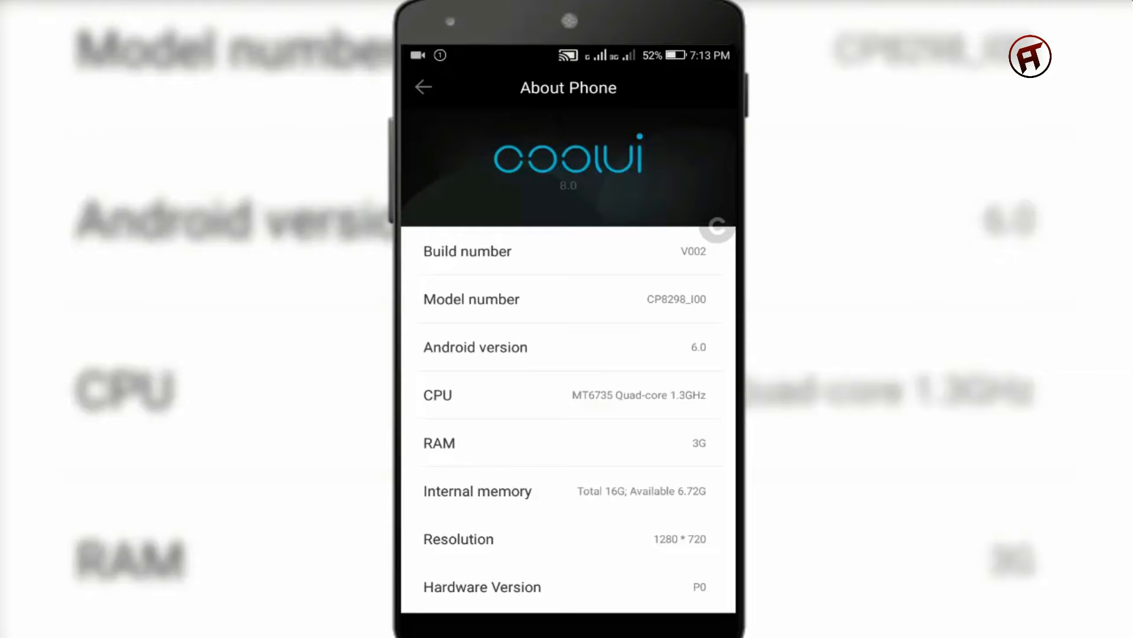
Launch the hidden game from the About Phone version entry, showing a score of 0.
click(567, 347)
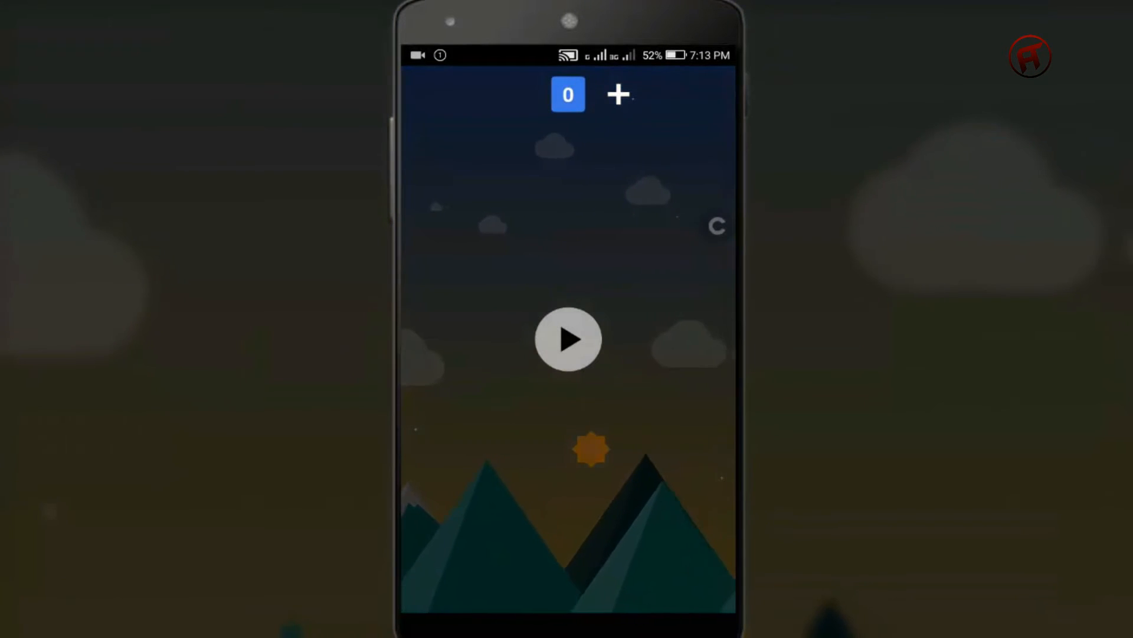
Play a round of the game, then exit to the home screen with Video, Social and Games folders.
click(568, 339)
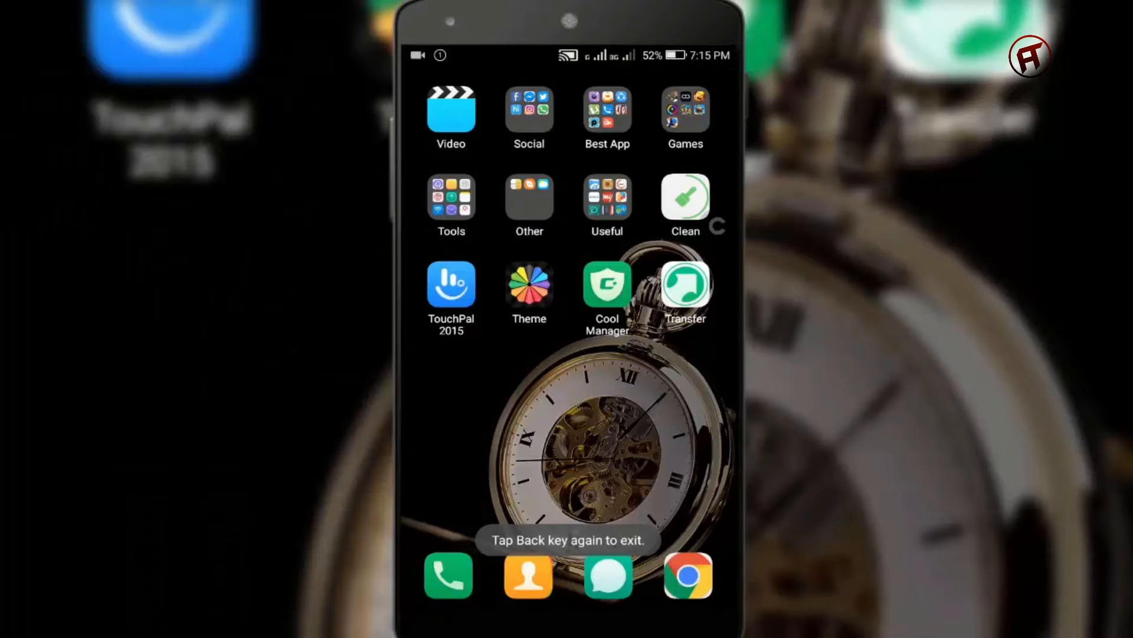
Launch the Camera app and switch from Photo to Beauty mode at beauty level 2.
click(608, 288)
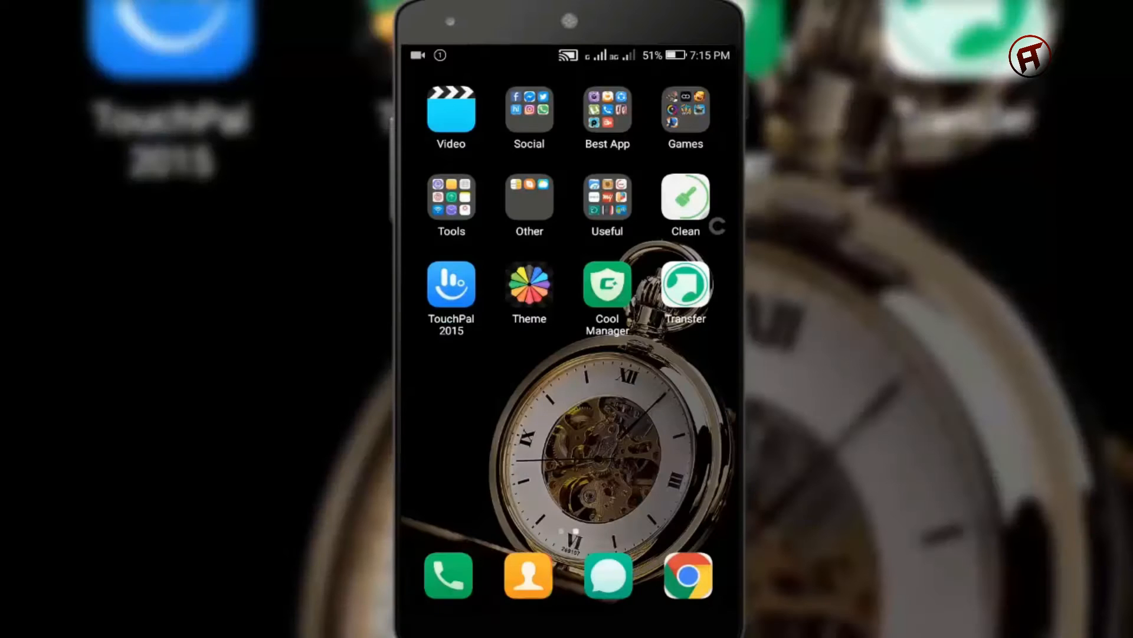
click(451, 197)
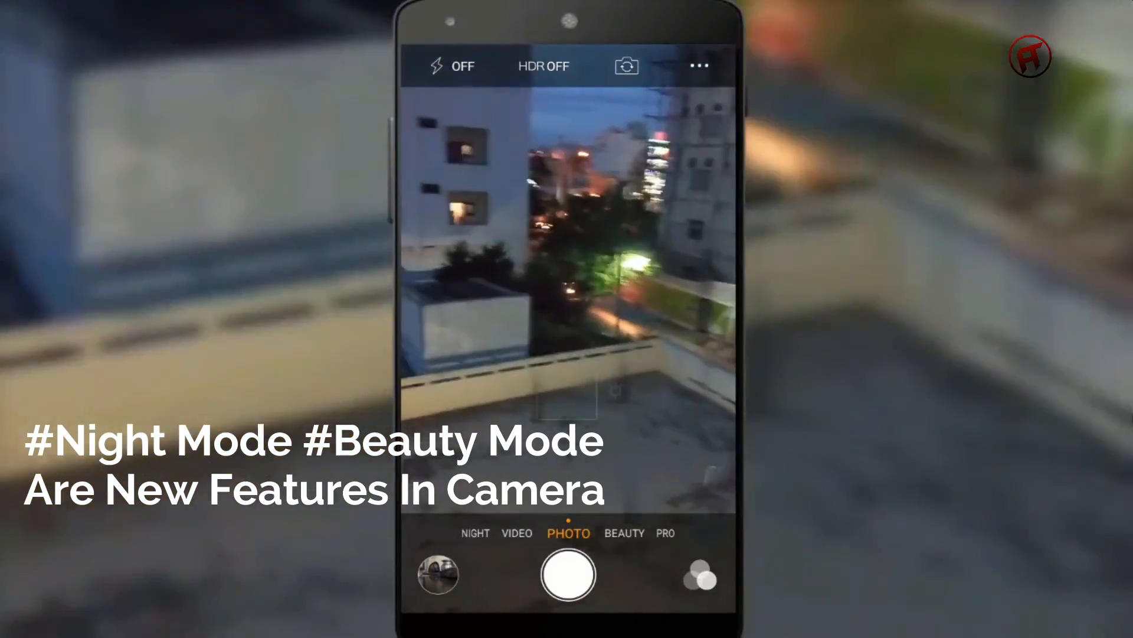
click(625, 532)
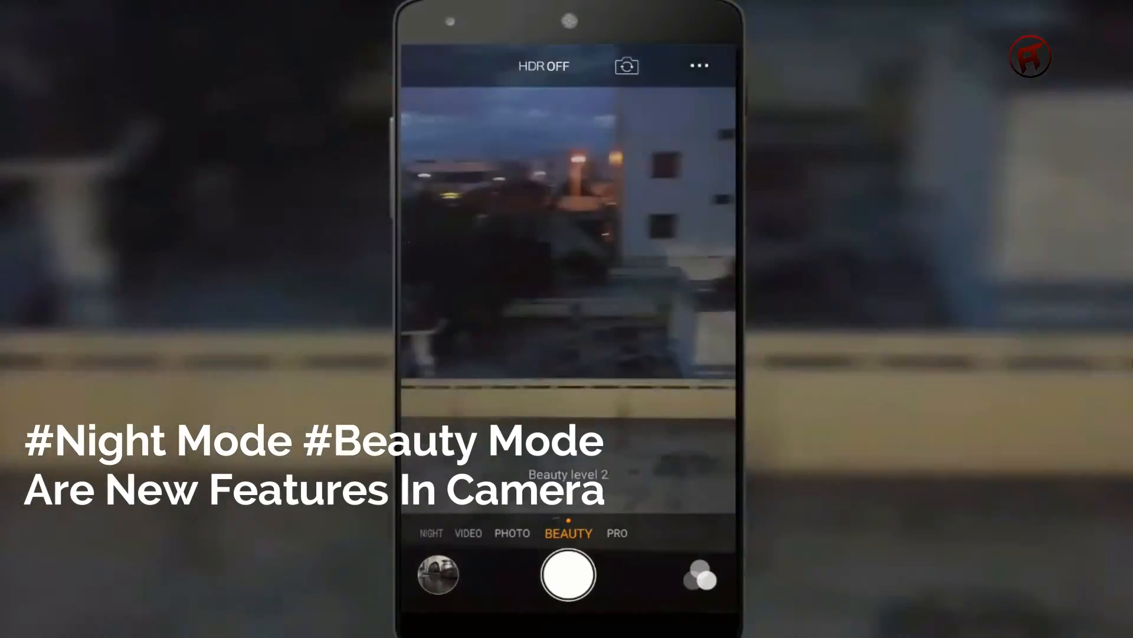